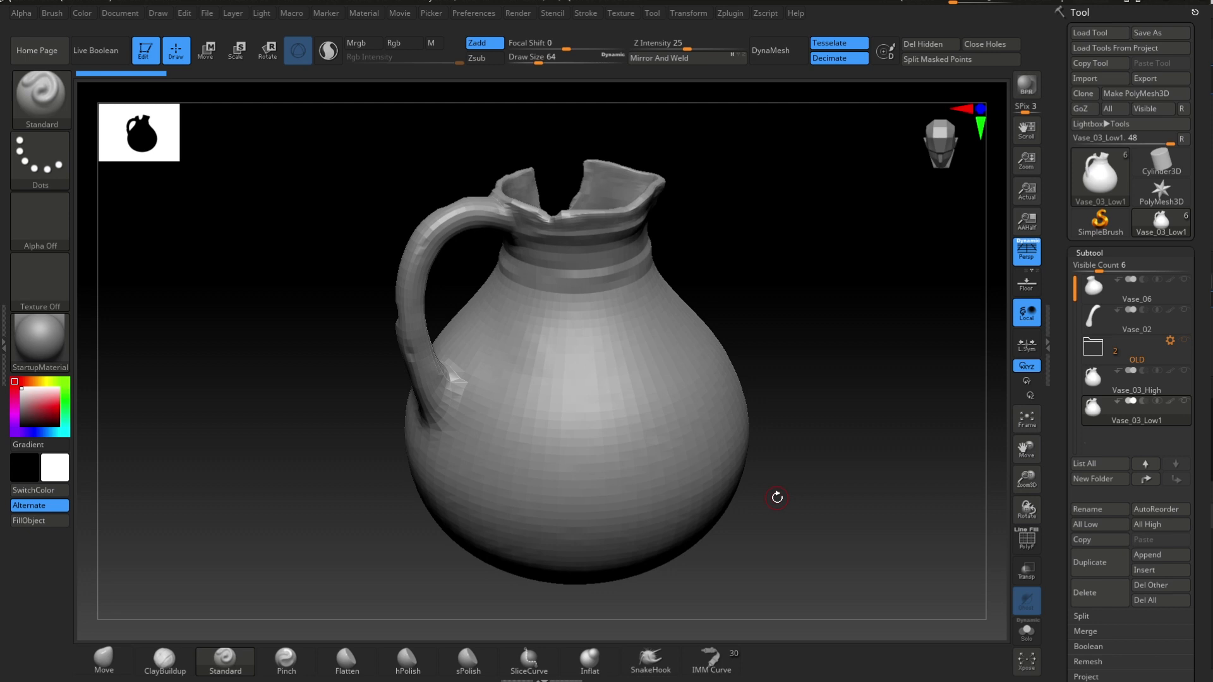
# Step: Make Vase_03_Low1 the active subtool in ZBrush's Subtool palette
pyautogui.click(1137, 390)
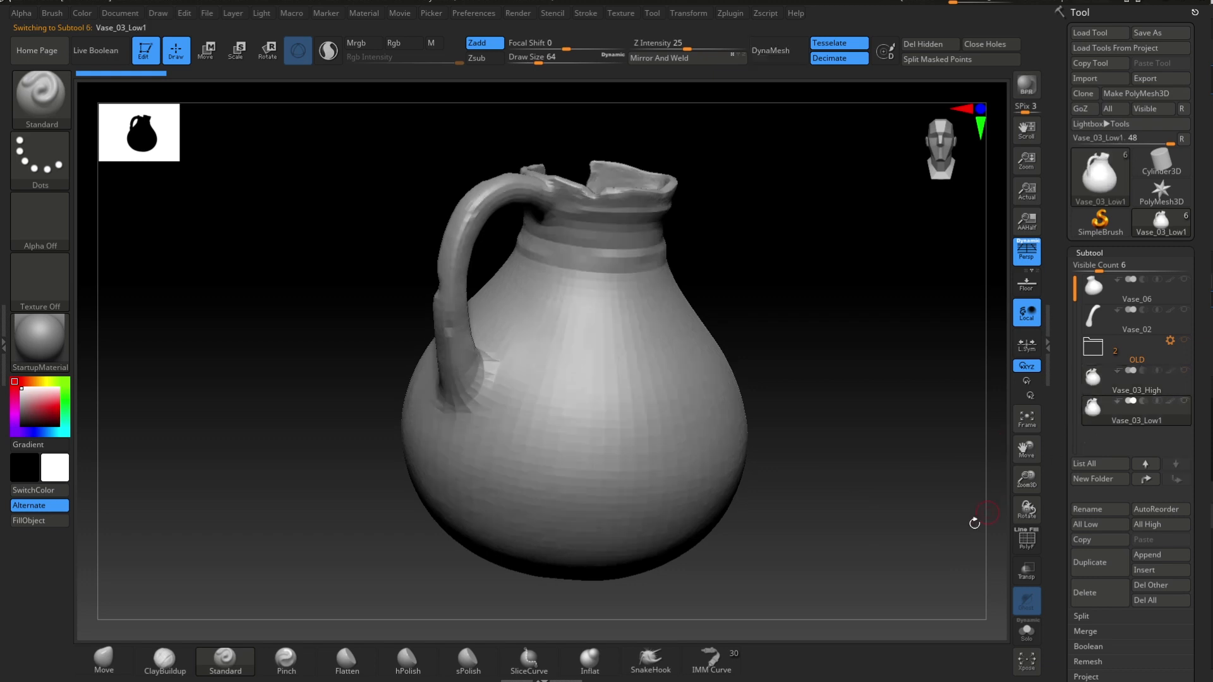
pyautogui.moveTo(778, 434)
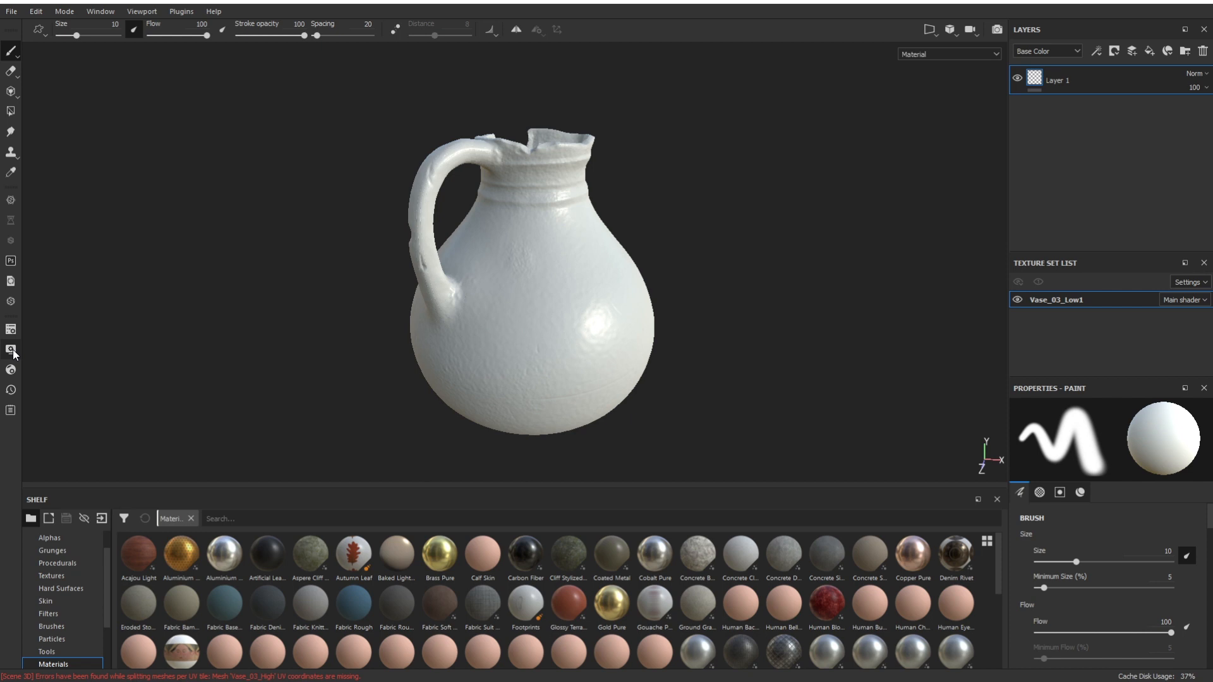
pyautogui.click(11, 349)
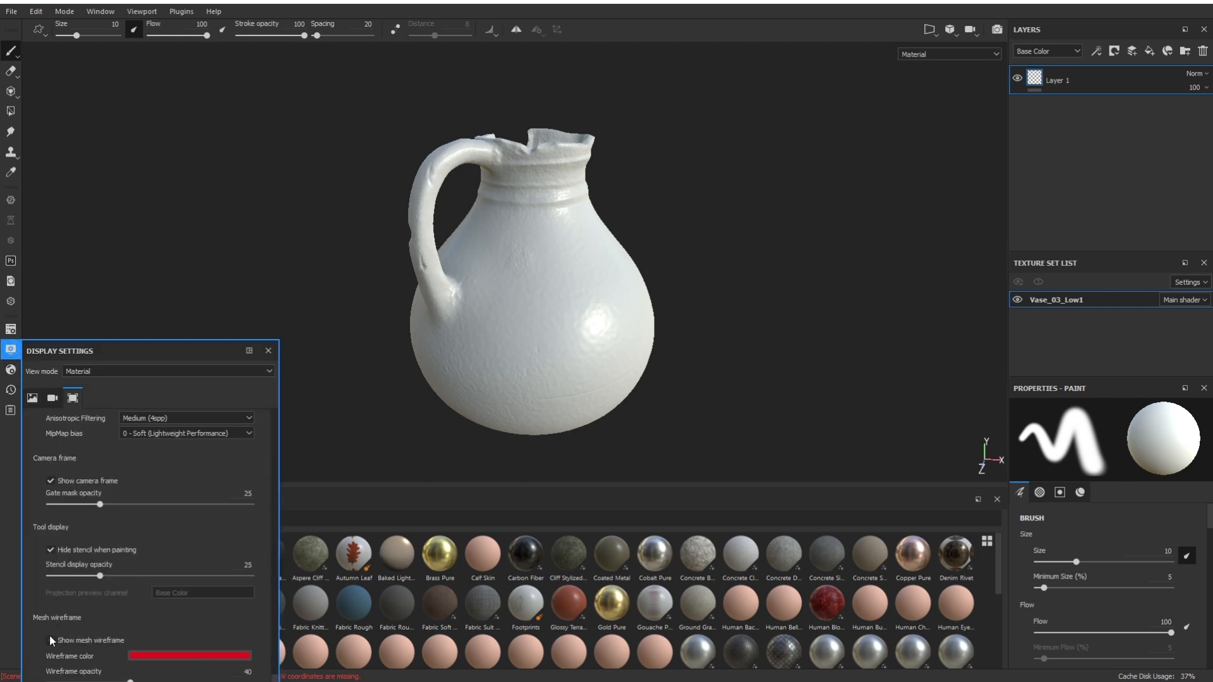
pyautogui.click(53, 640)
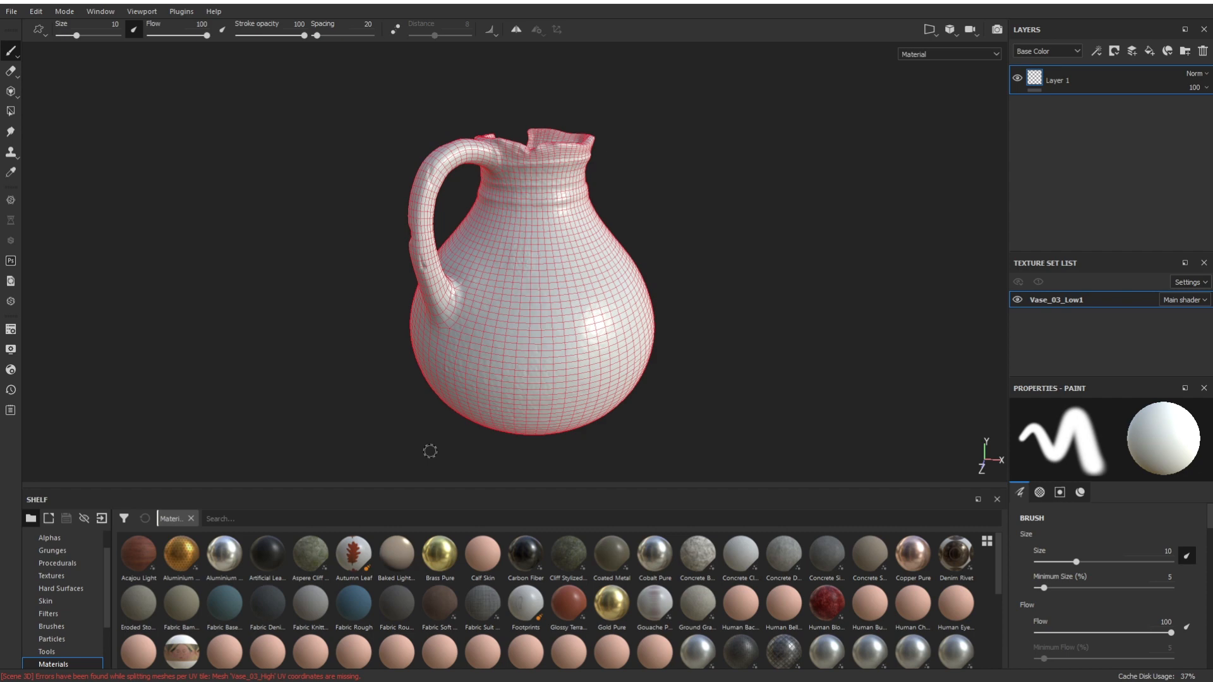
pyautogui.moveTo(635, 431)
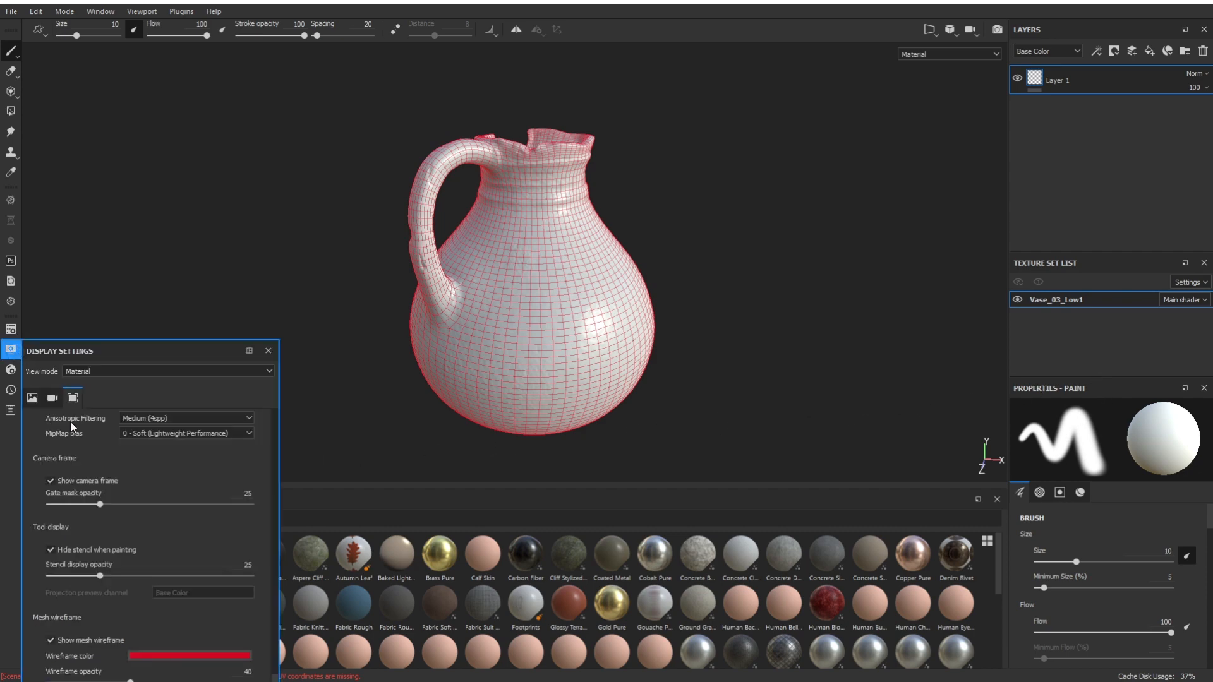
pyautogui.click(49, 641)
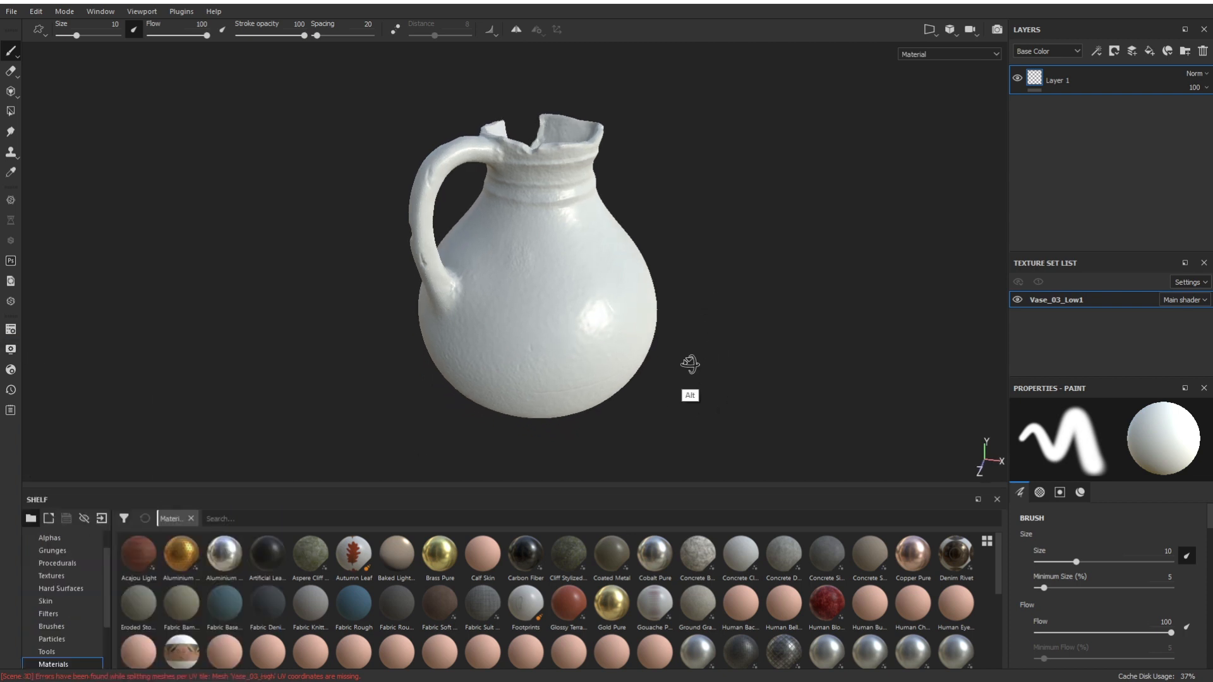
pyautogui.moveTo(689, 364); pyautogui.dragTo(665, 238)
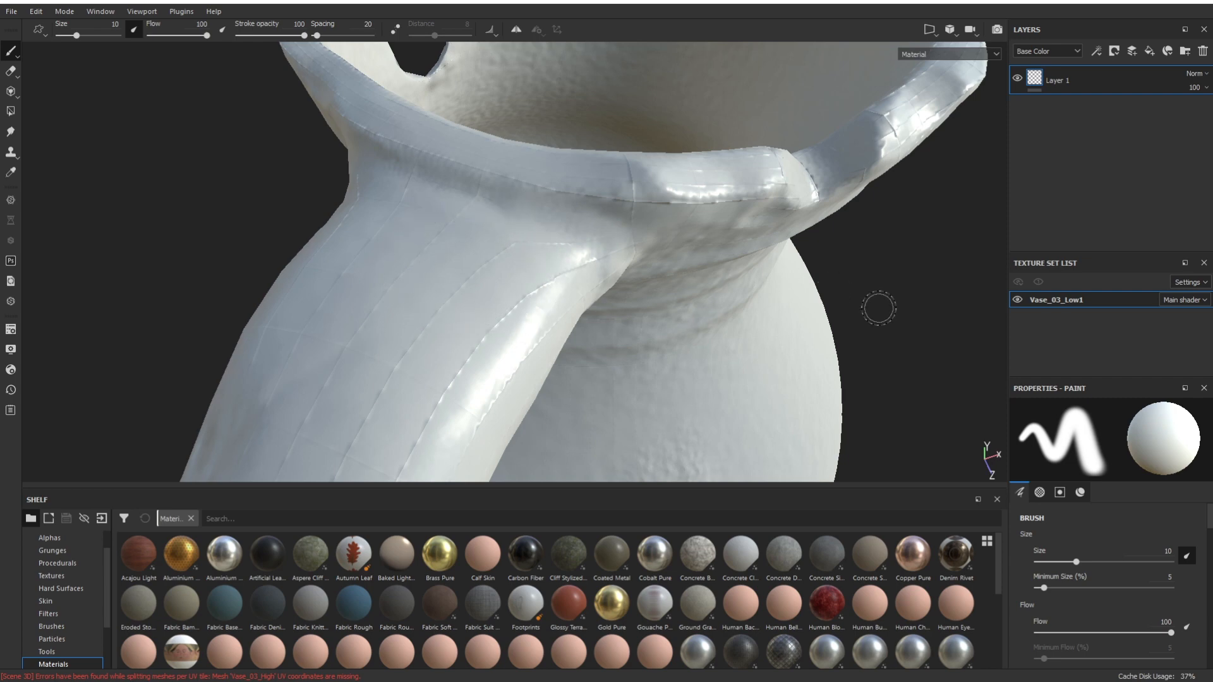
pyautogui.moveTo(878, 305); pyautogui.dragTo(889, 319)
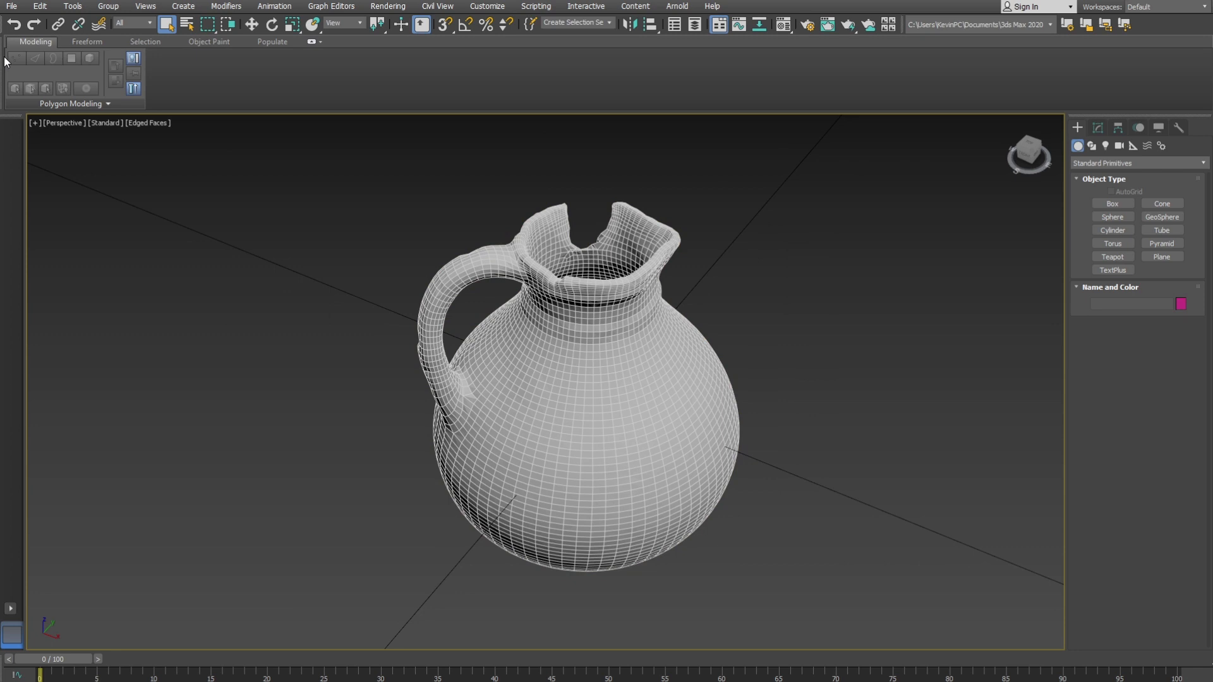
# Step: Switch the 3ds Max viewport to Default Shading without edges and select the vase mesh
pyautogui.click(148, 122)
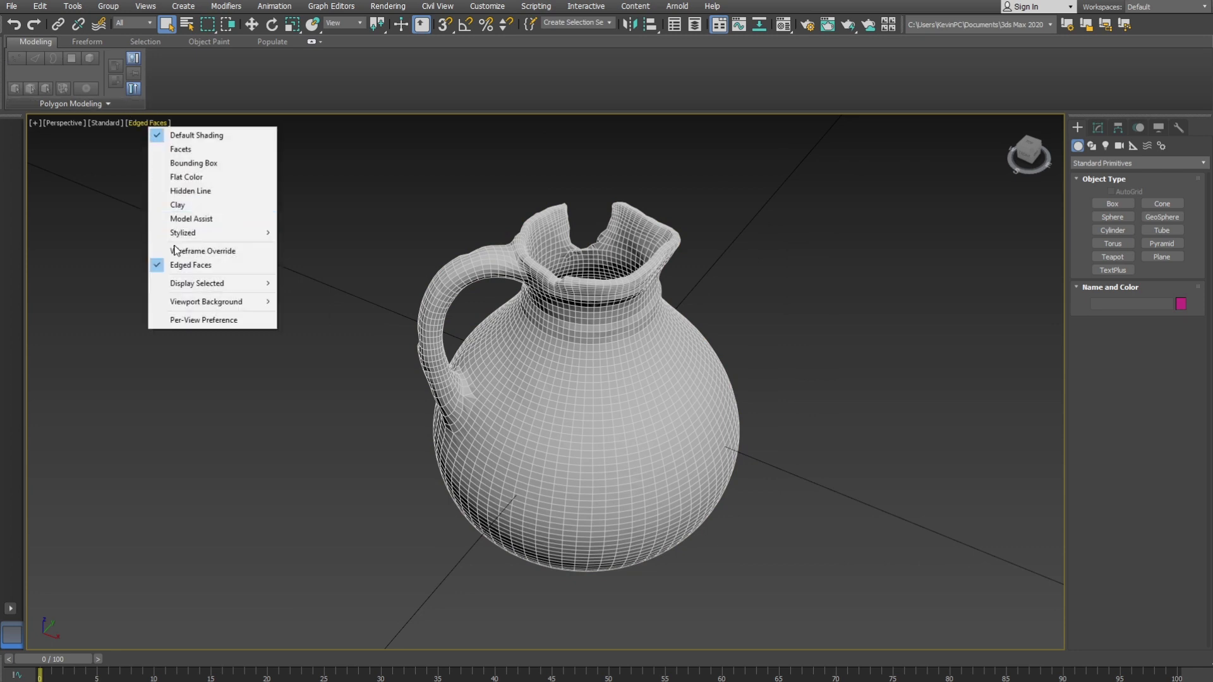
pyautogui.click(197, 134)
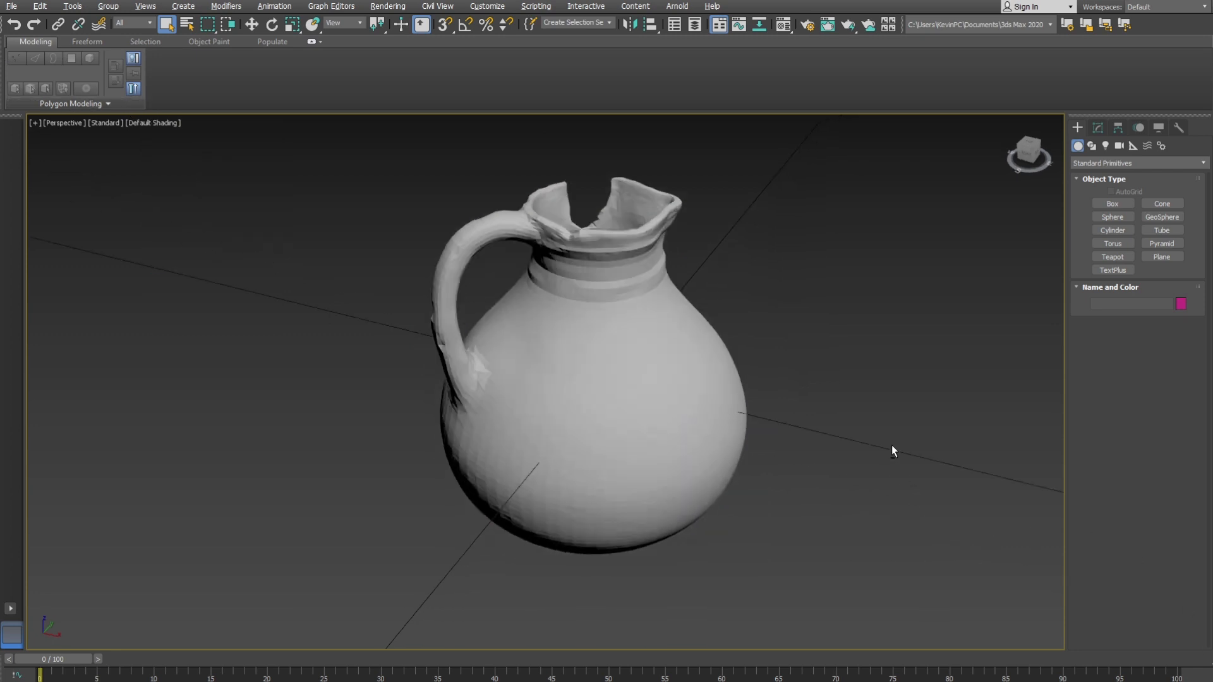
pyautogui.click(599, 400)
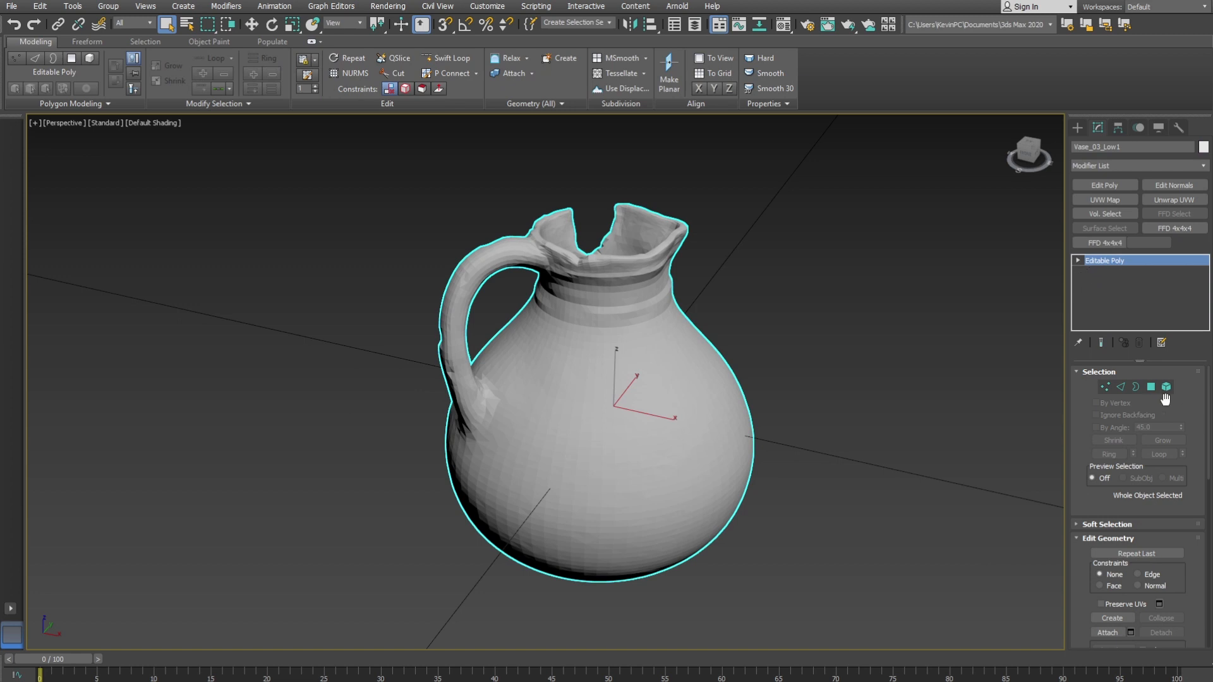
pyautogui.moveTo(1112, 173)
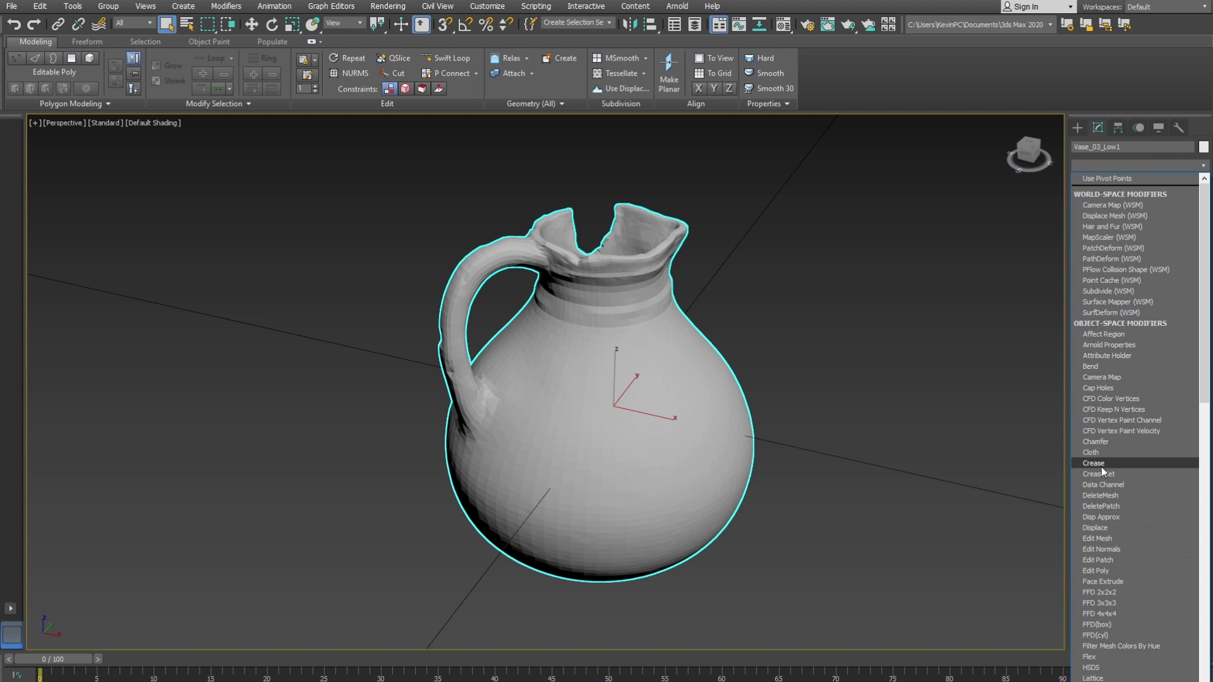
# Step: Add an Edit Normals modifier, shorten Display Length, Reset normals, and Collapse All
pyautogui.click(1102, 549)
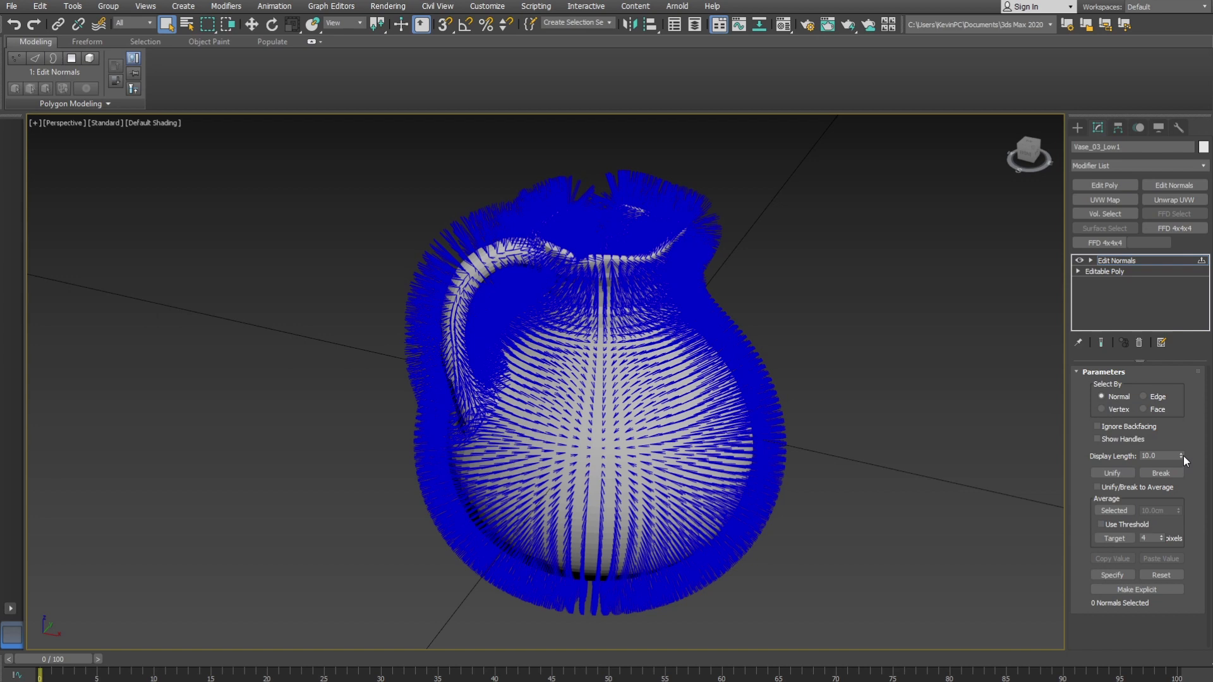
pyautogui.moveTo(1179, 456); pyautogui.dragTo(1180, 465)
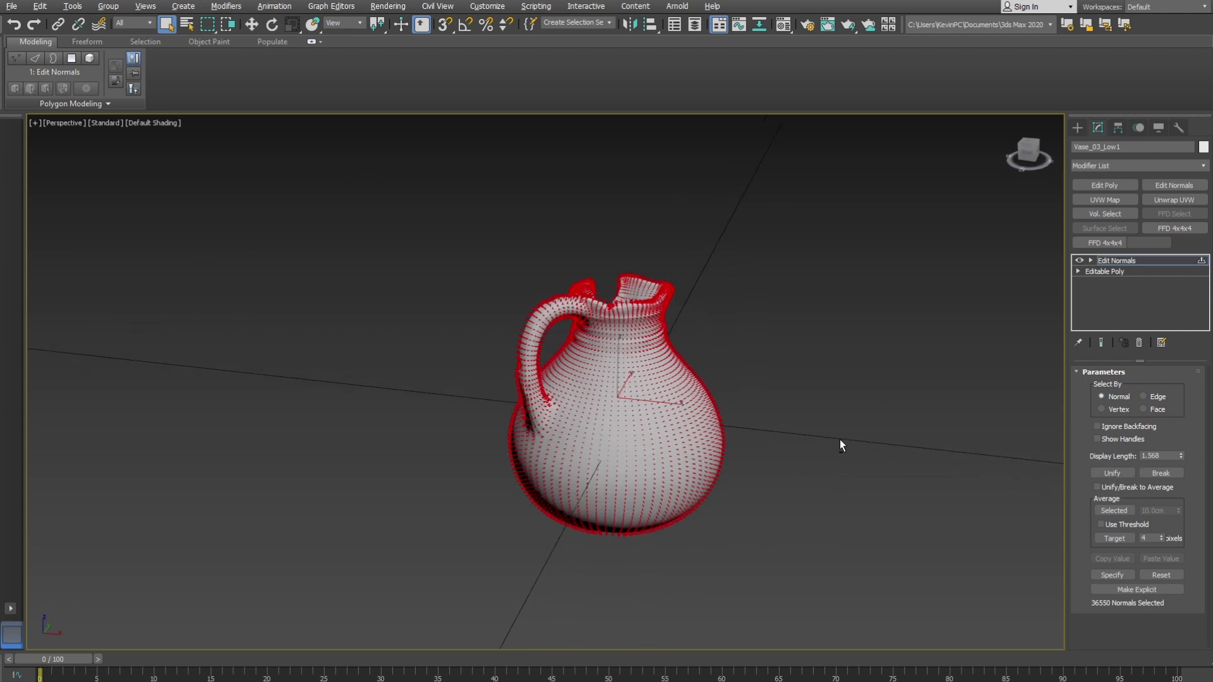
pyautogui.click(1112, 472)
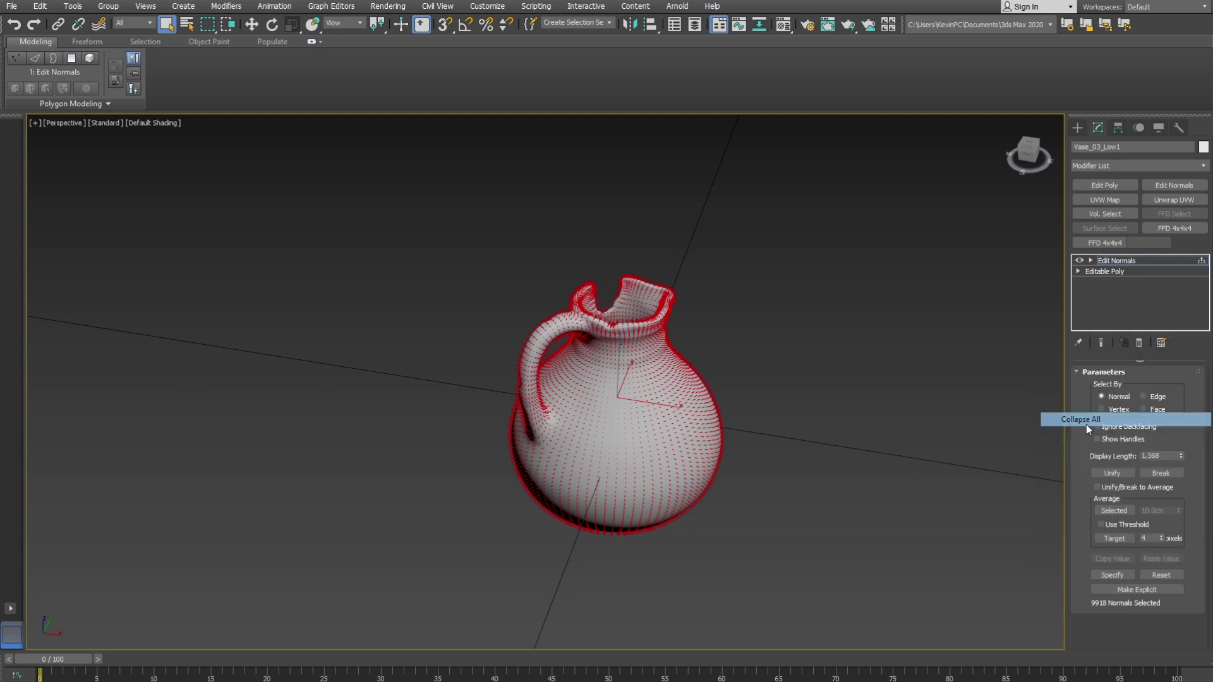
pyautogui.click(1076, 419)
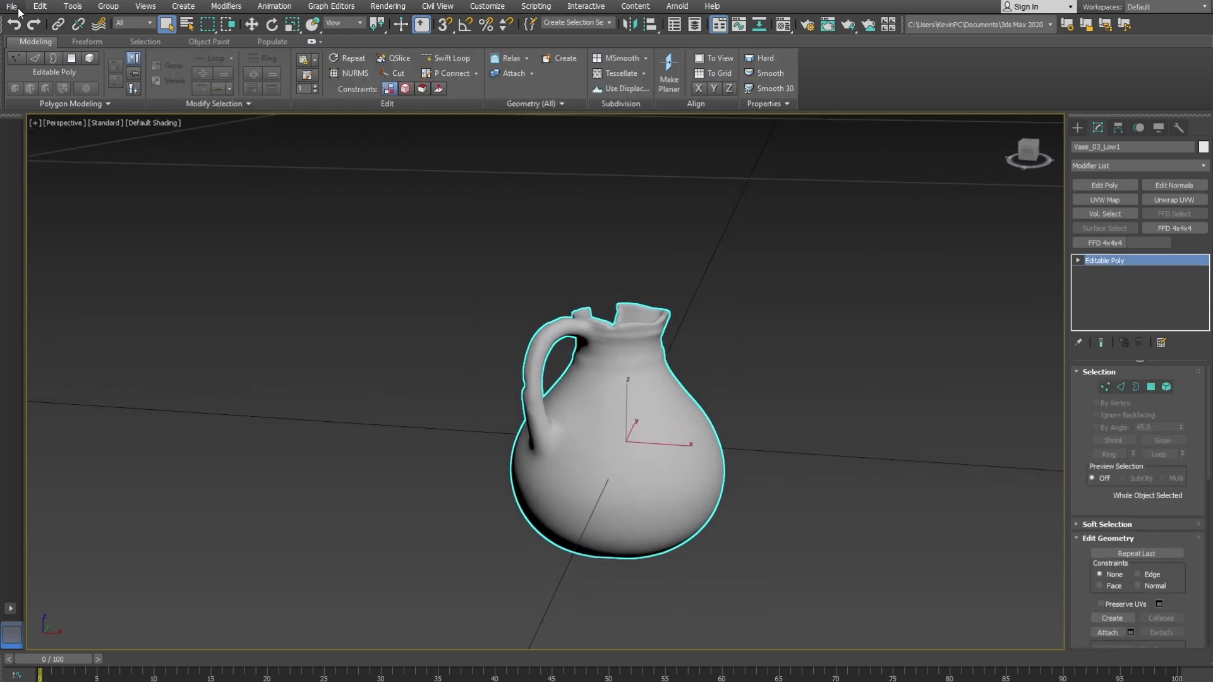
# Step: Open the 3ds Max File menu to export the vase
pyautogui.click(11, 7)
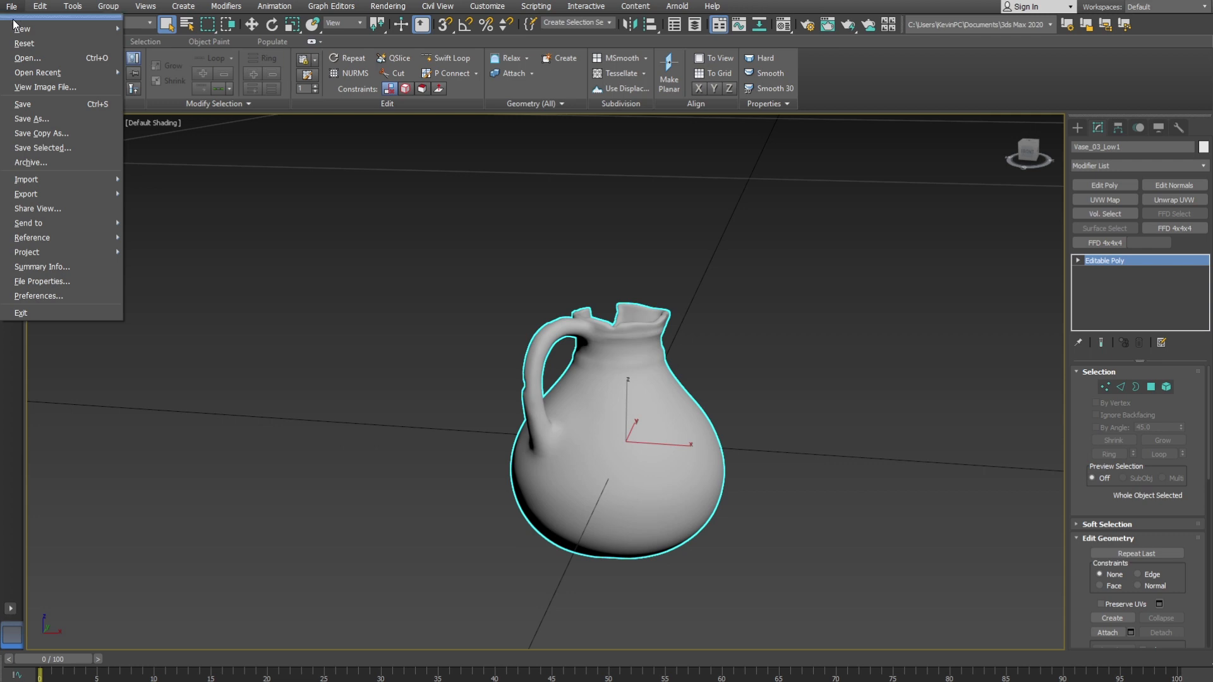
pyautogui.moveTo(25, 194)
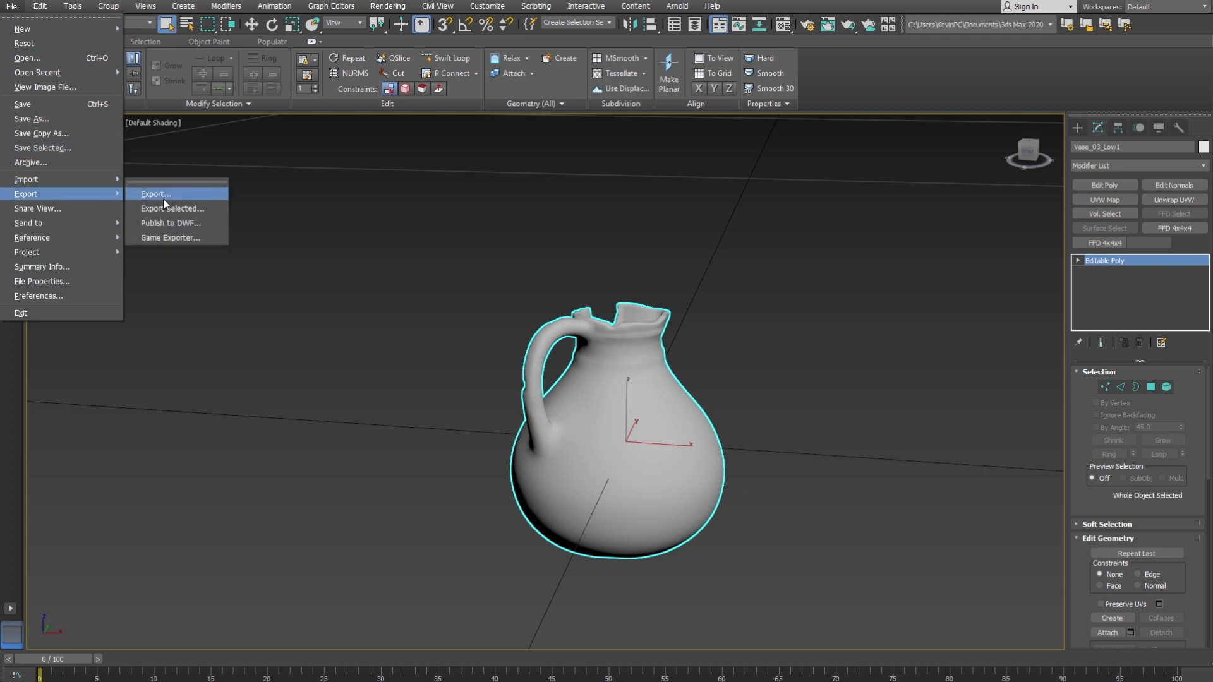
pyautogui.moveTo(162, 197)
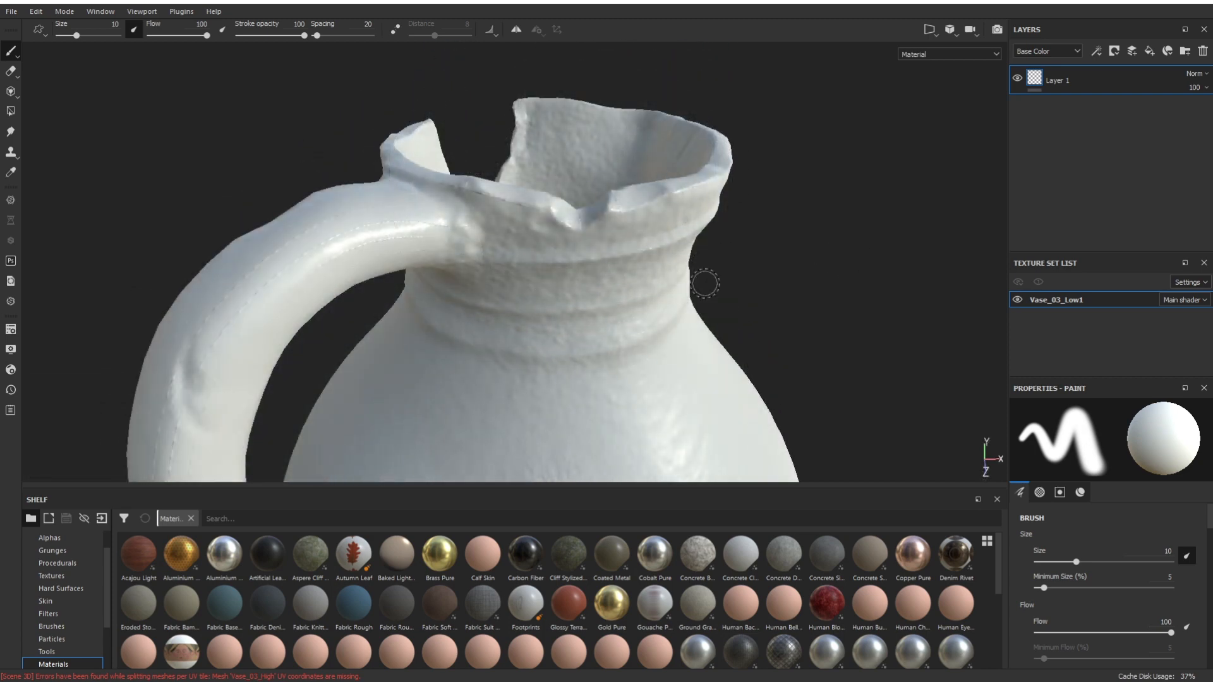
pyautogui.moveTo(453, 361)
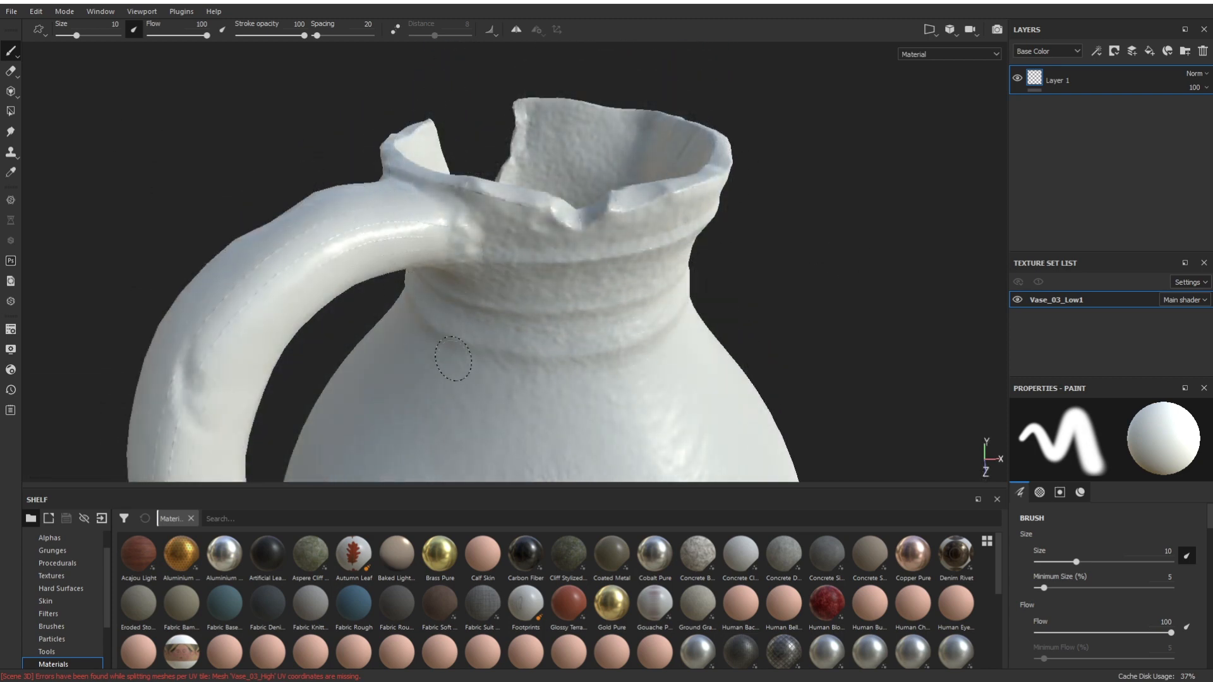
# Step: Create a new Substance Painter project from M_Vase_low.FBX, discarding the unsaved current project
pyautogui.click(10, 10)
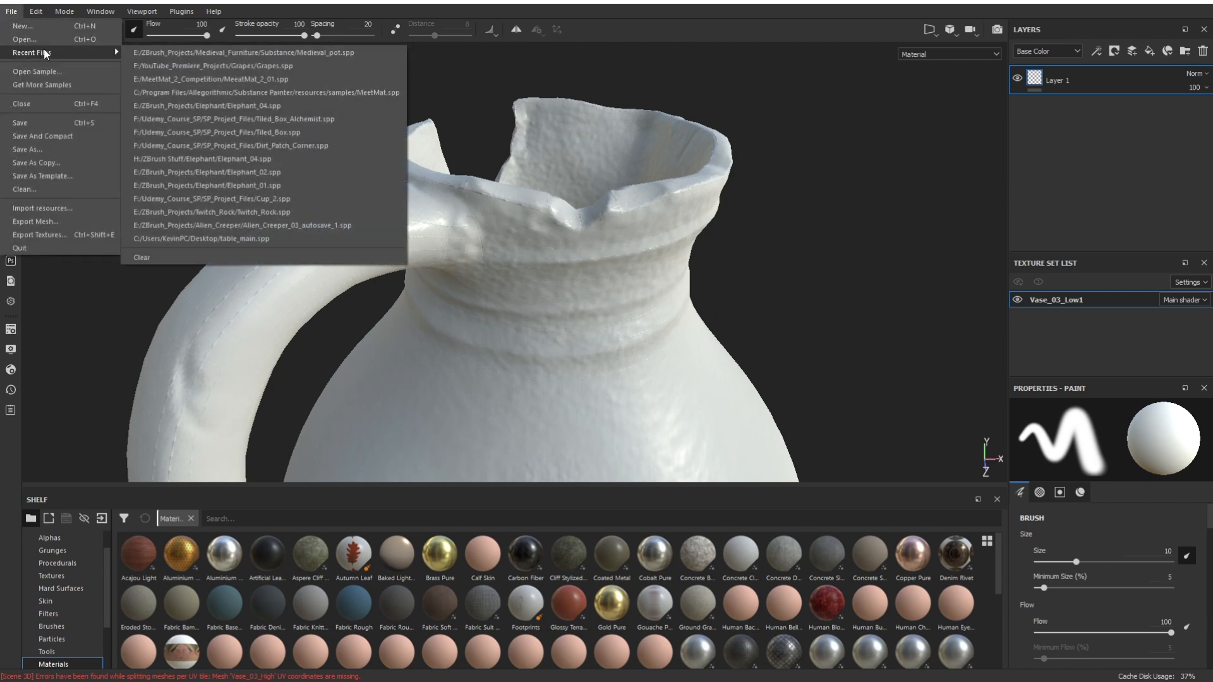
pyautogui.click(18, 26)
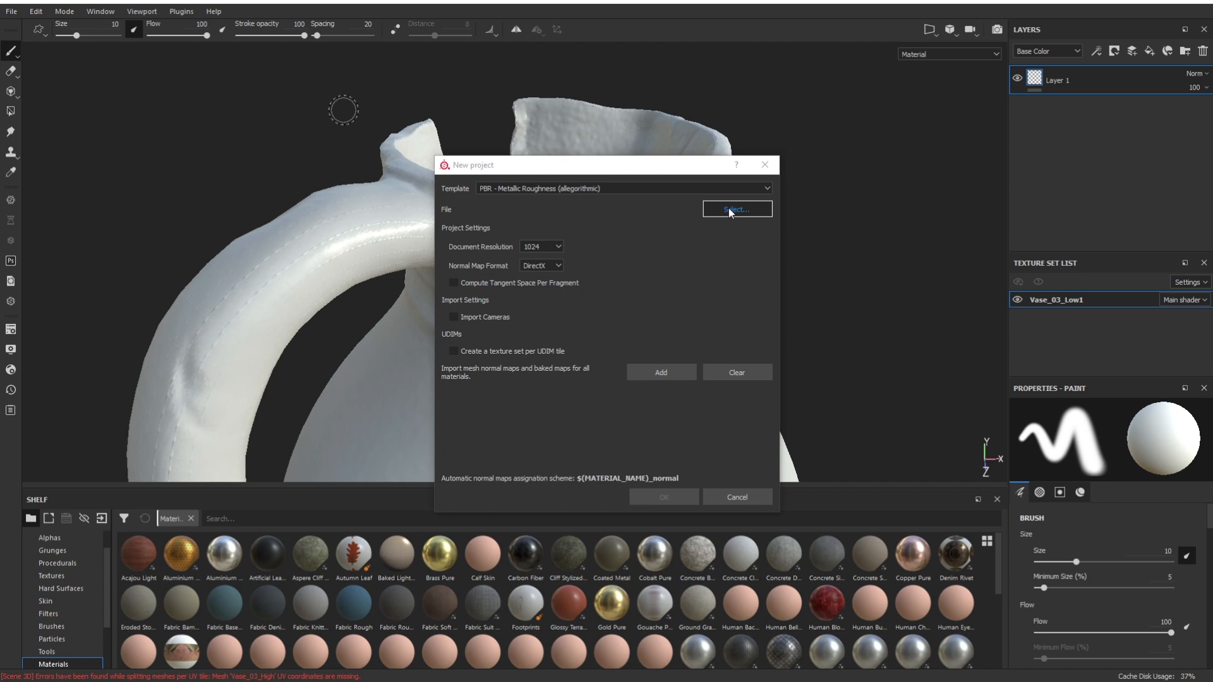
pyautogui.click(735, 209)
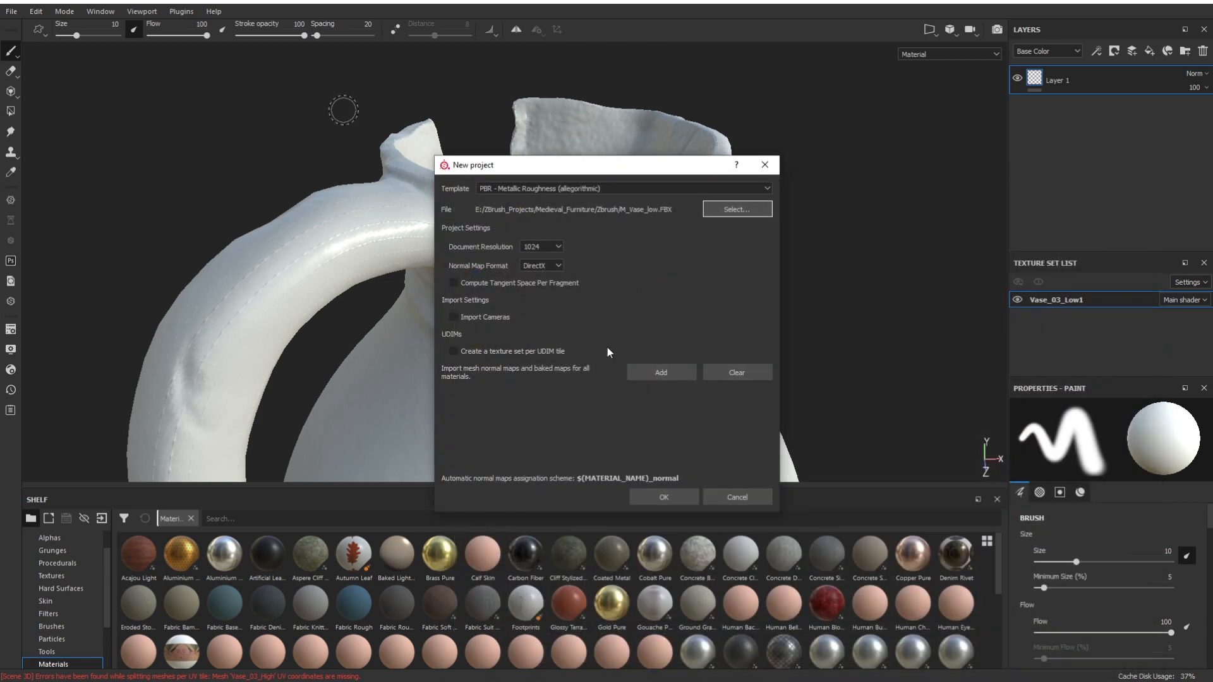
pyautogui.click(540, 245)
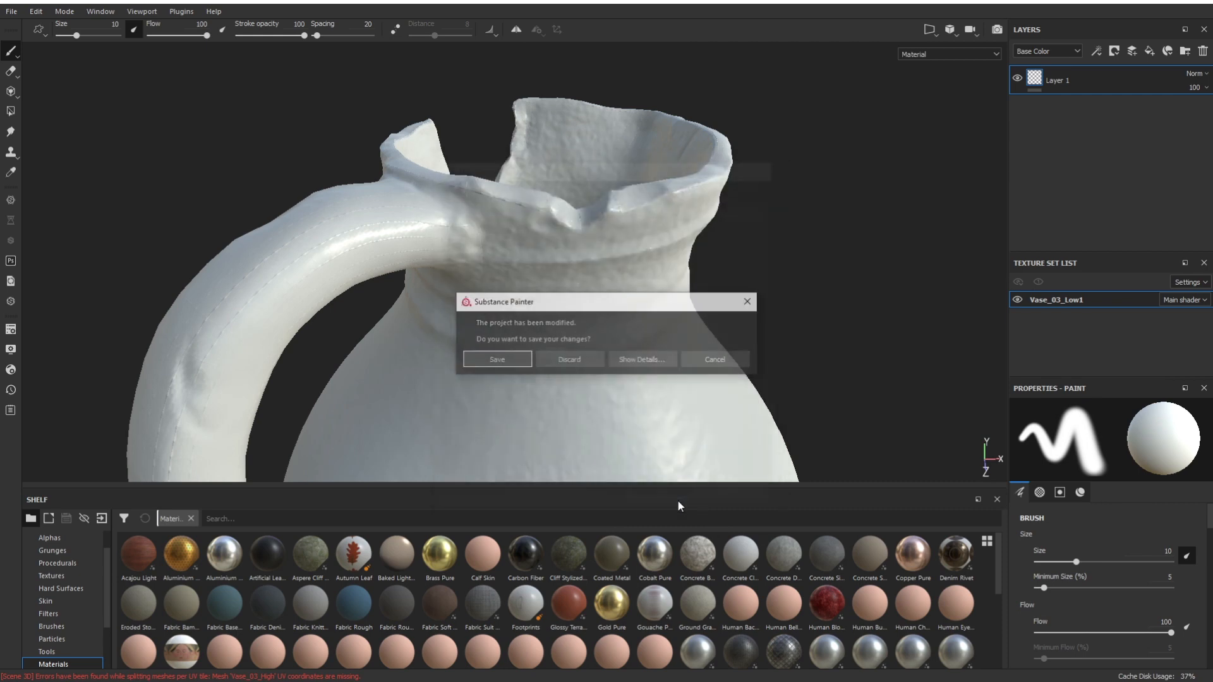
pyautogui.click(569, 359)
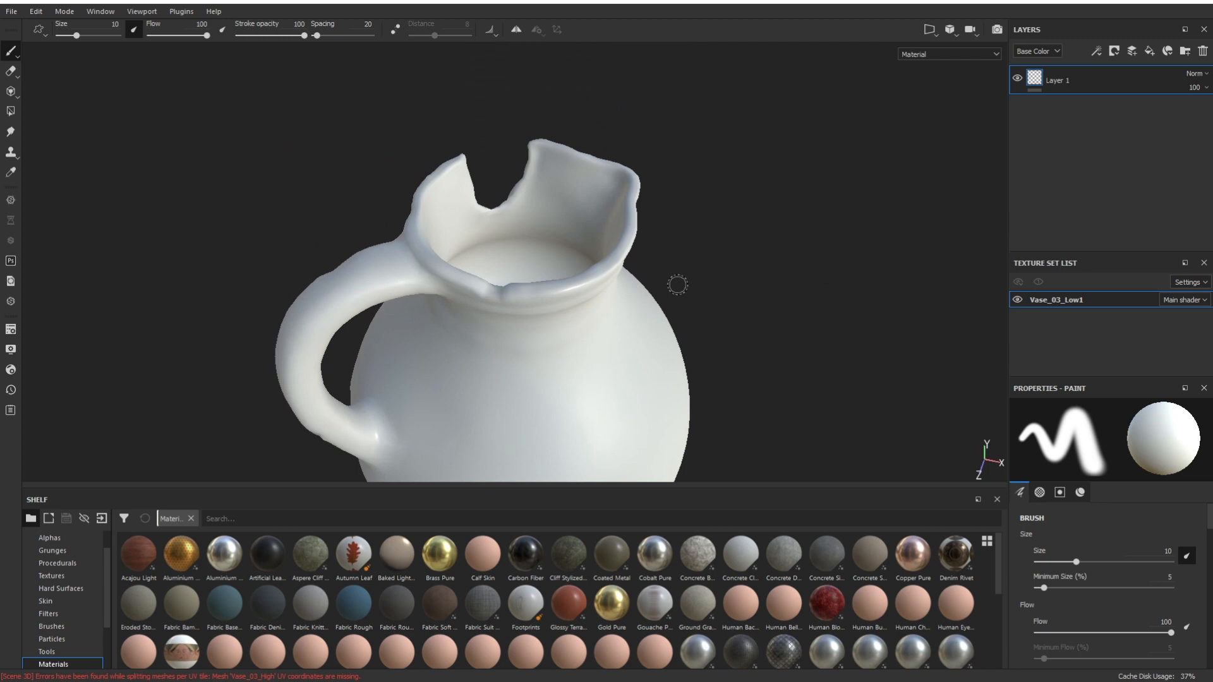
pyautogui.moveTo(391, 313)
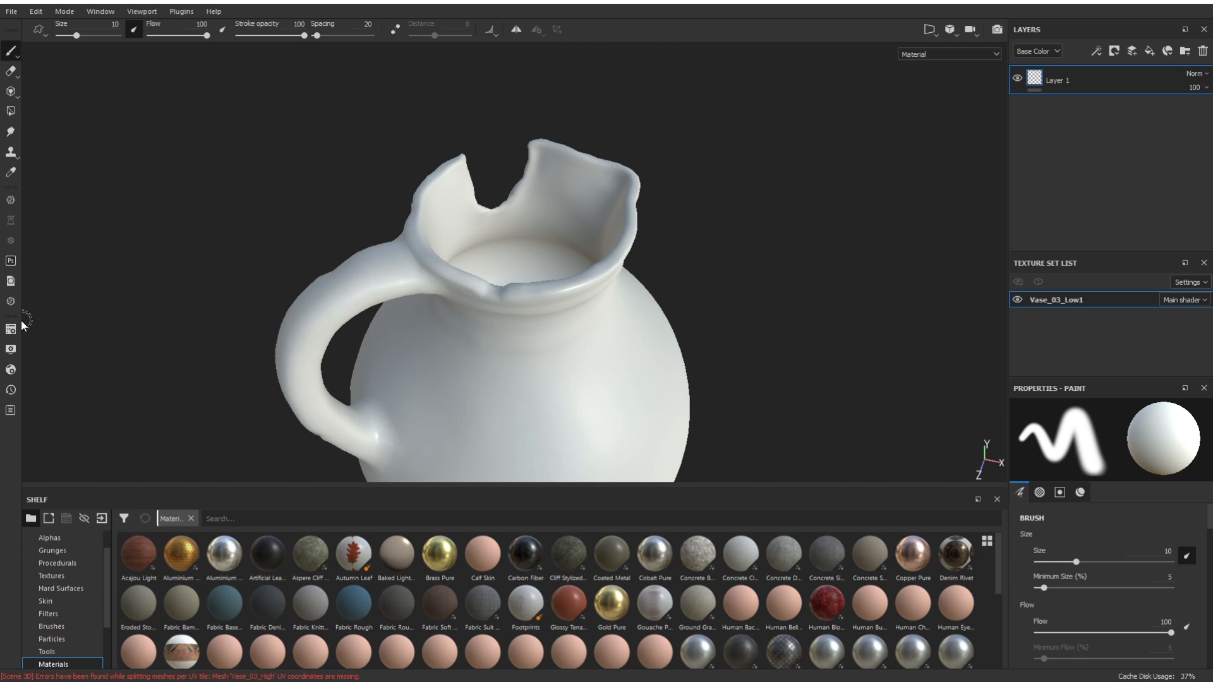
# Step: Add an Ambient occlusion channel, uncheck the ID bake, and load M_Vase_high as high-definition mesh
pyautogui.click(10, 314)
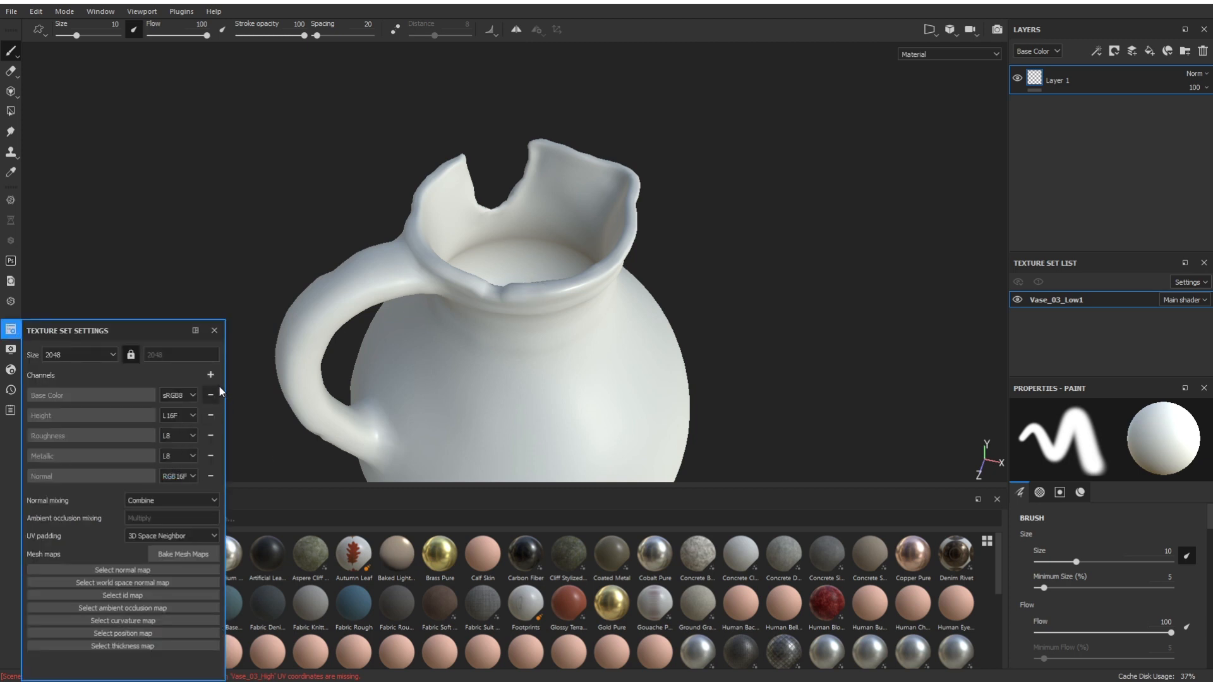
pyautogui.click(210, 375)
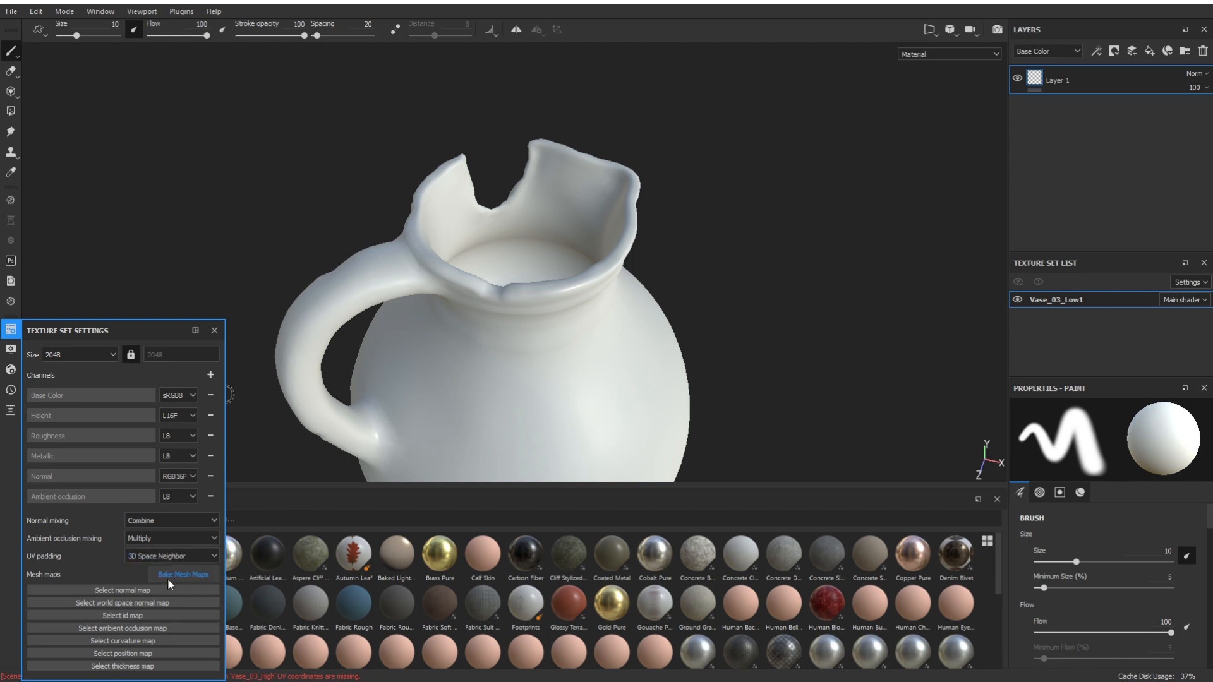
pyautogui.click(183, 575)
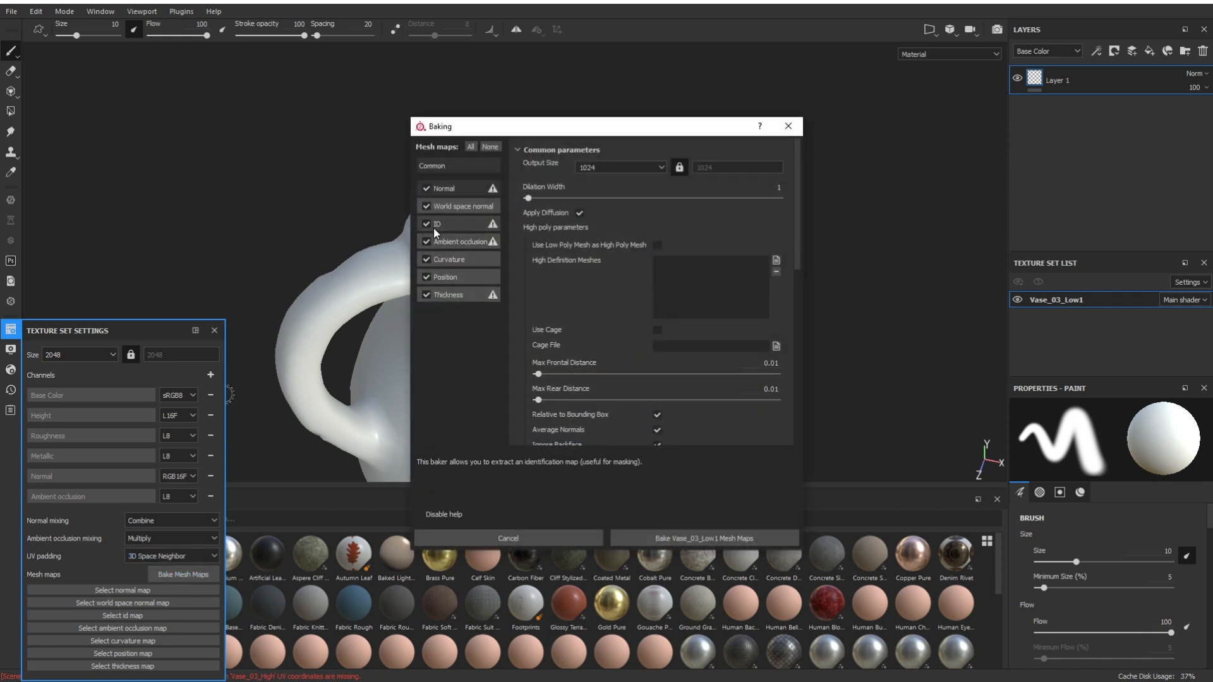
pyautogui.click(425, 224)
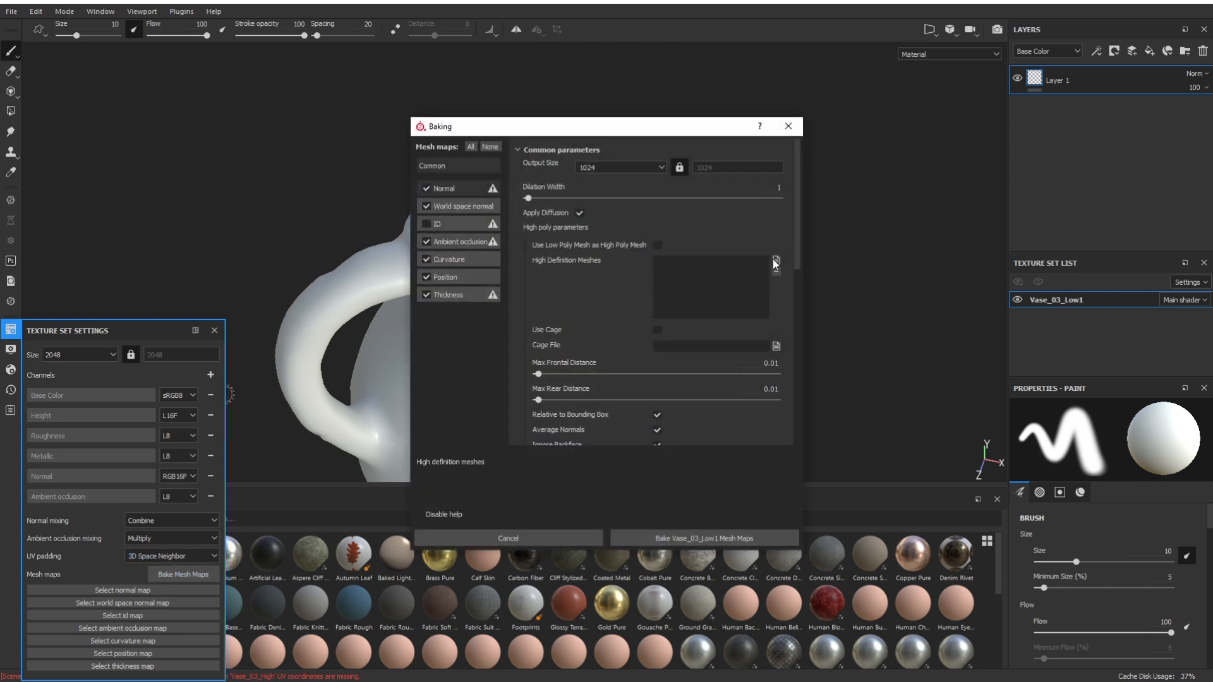
pyautogui.click(776, 261)
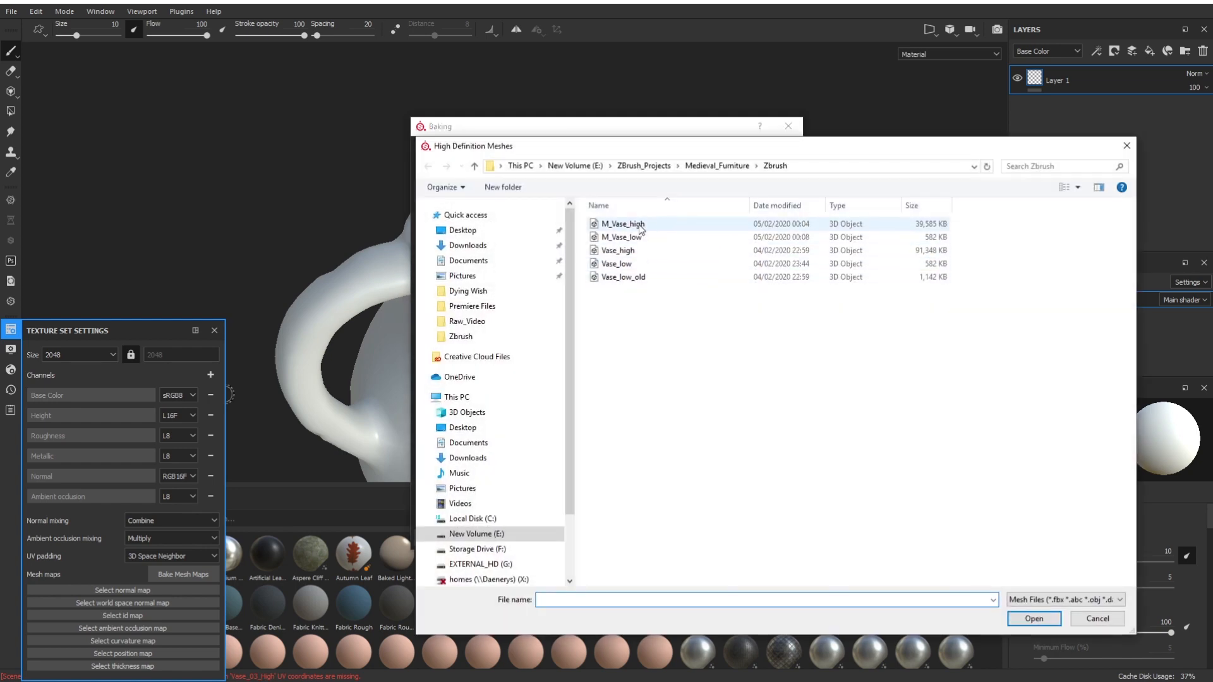
pyautogui.click(1033, 618)
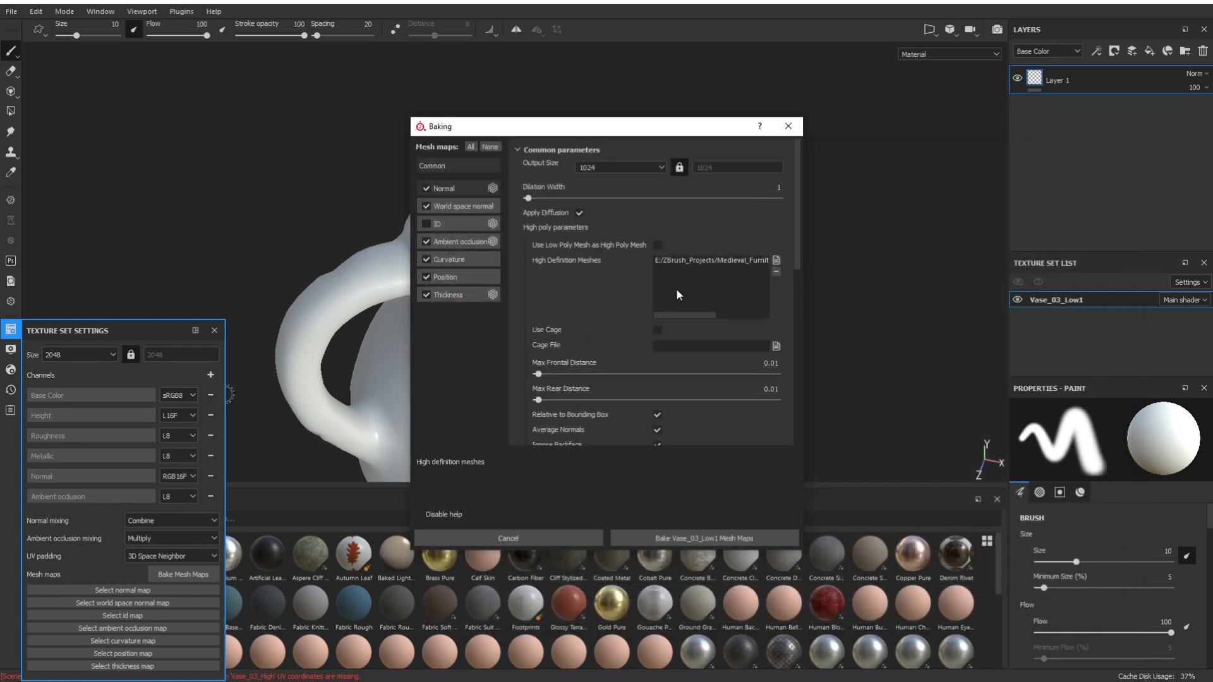
pyautogui.moveTo(713, 287)
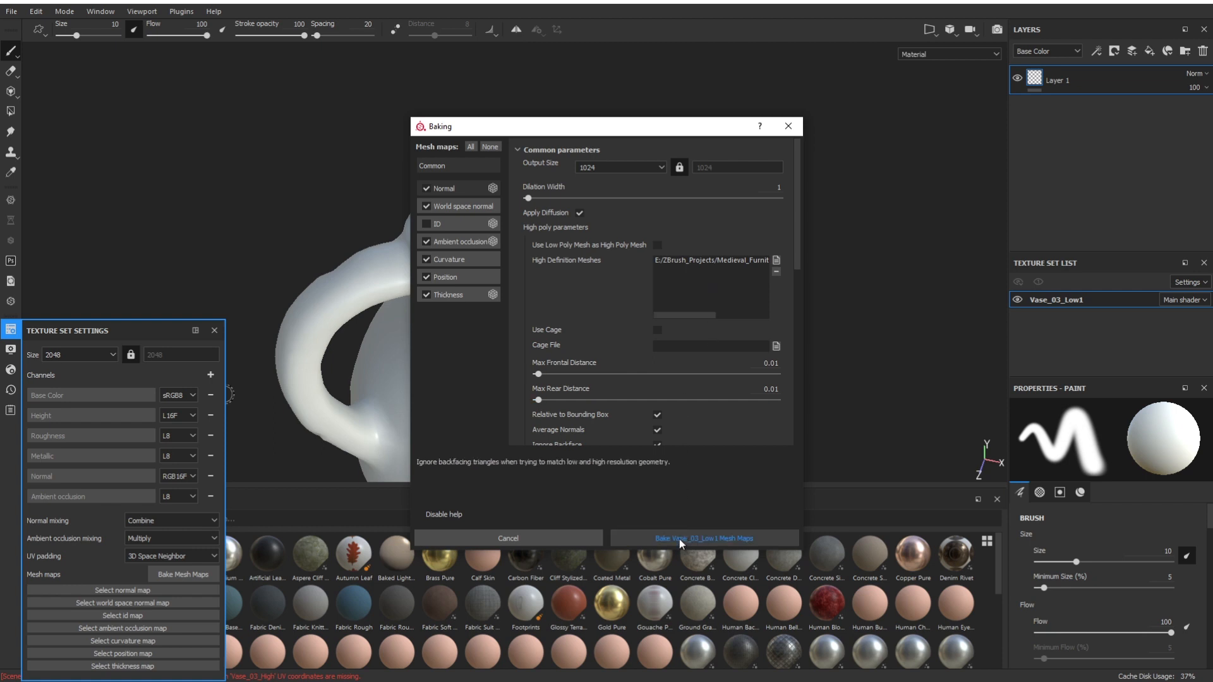
# Step: Bake the six Vase_03_Low1 mesh maps and dismiss the finished baking report
pyautogui.click(704, 538)
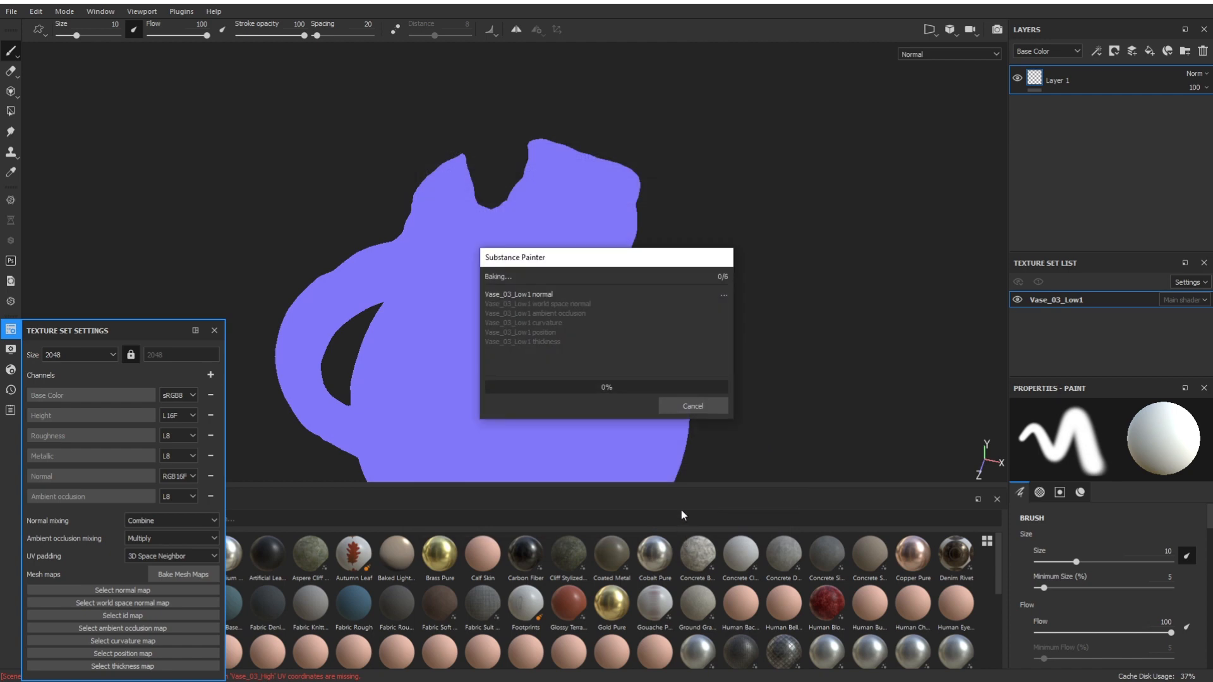
pyautogui.moveTo(667, 449)
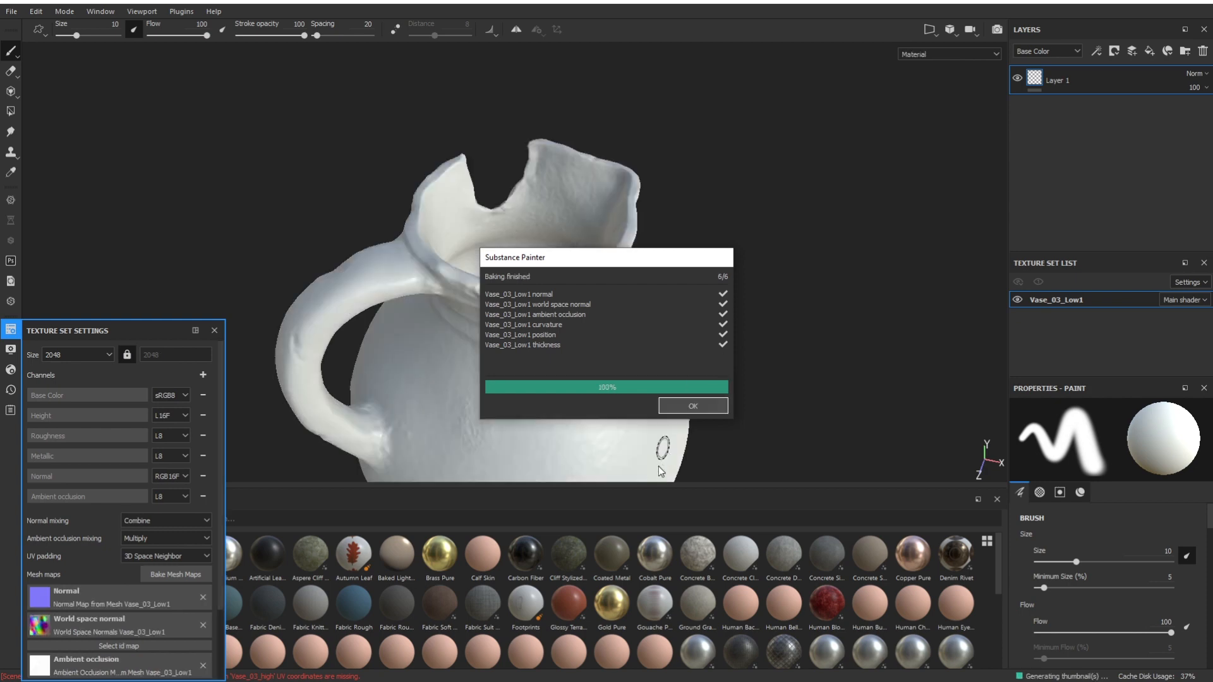
pyautogui.click(692, 406)
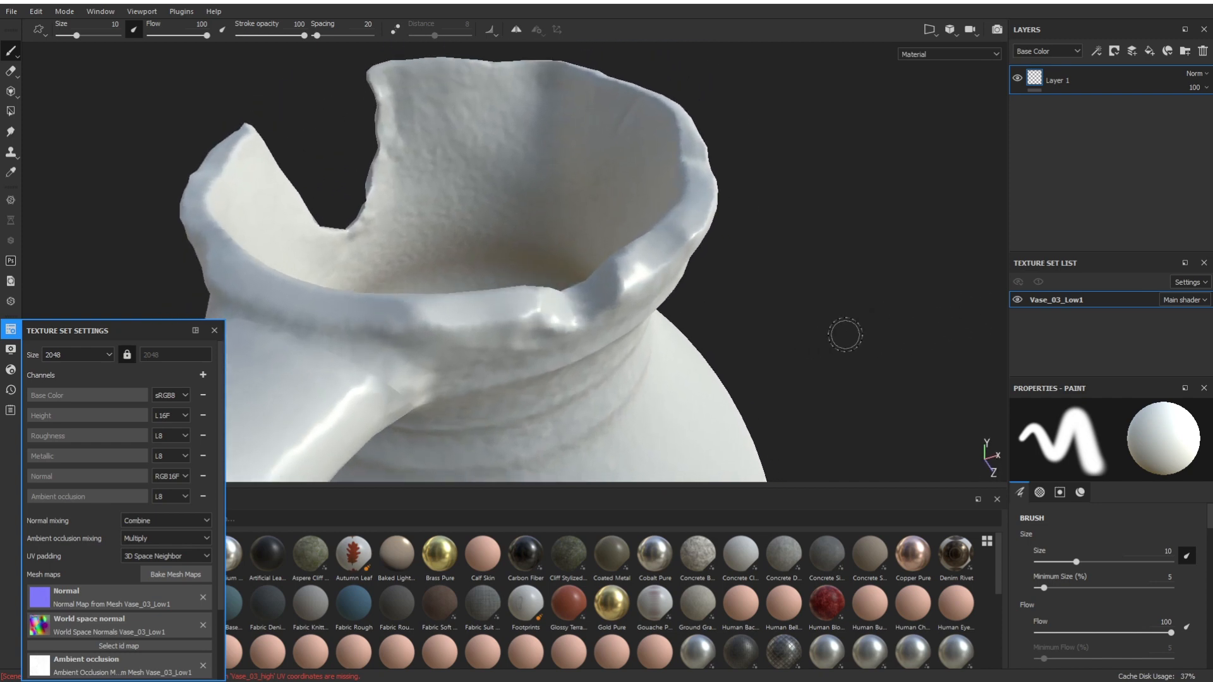
pyautogui.moveTo(838, 346)
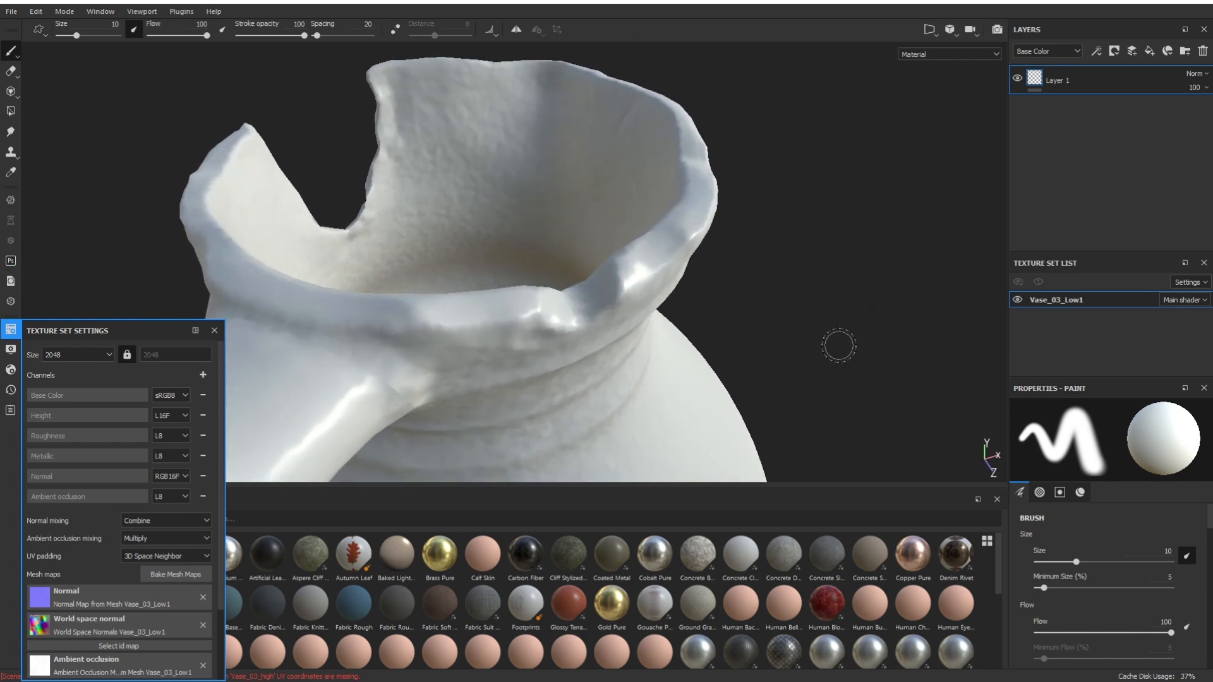